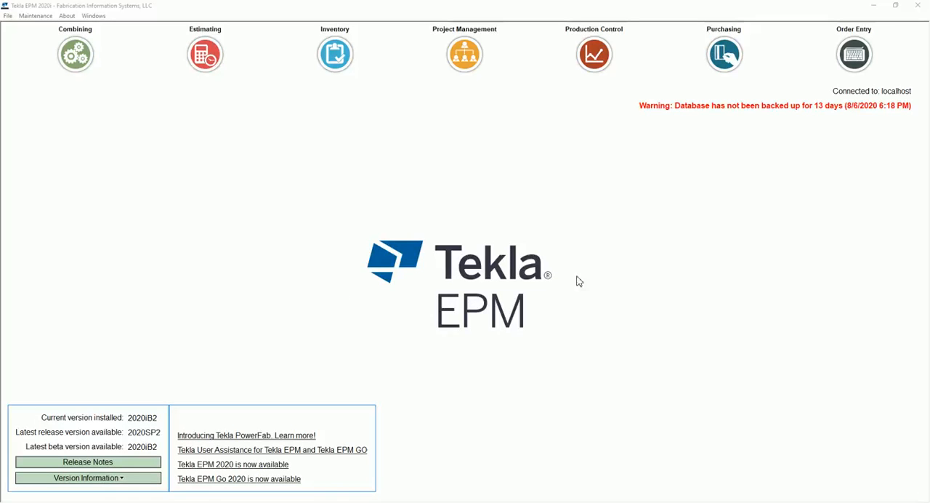
pyautogui.moveTo(405, 173)
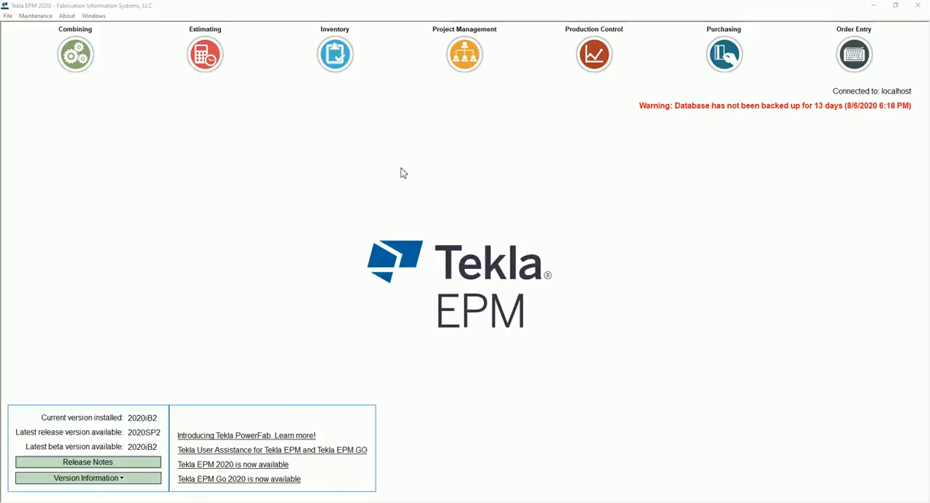
pyautogui.moveTo(658, 407)
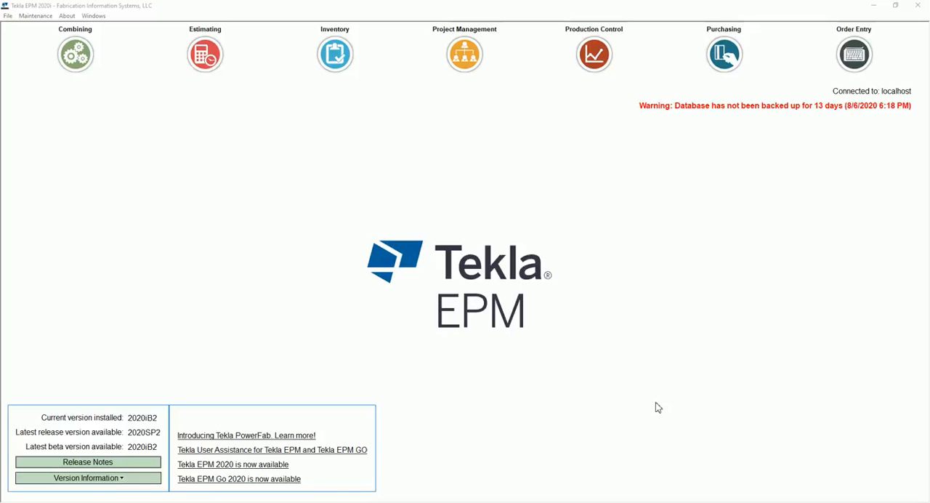
pyautogui.moveTo(627, 283)
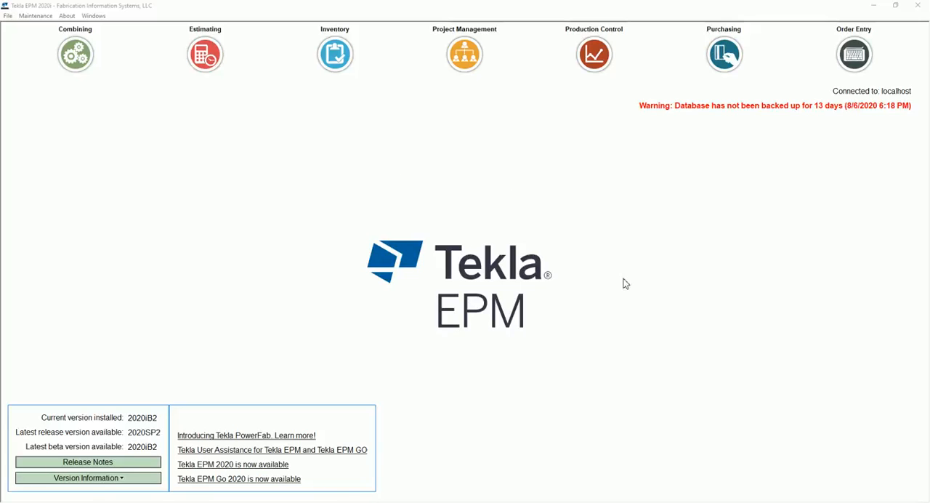
pyautogui.moveTo(621, 280)
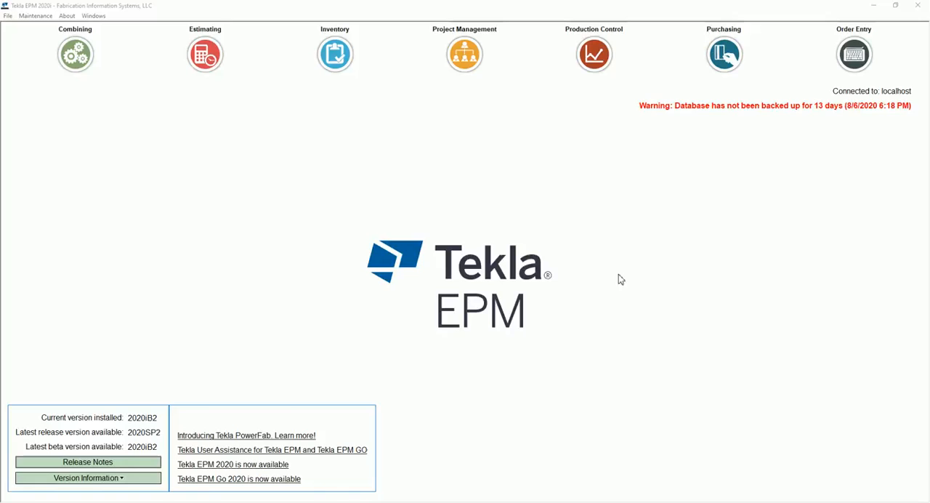
pyautogui.moveTo(580, 241)
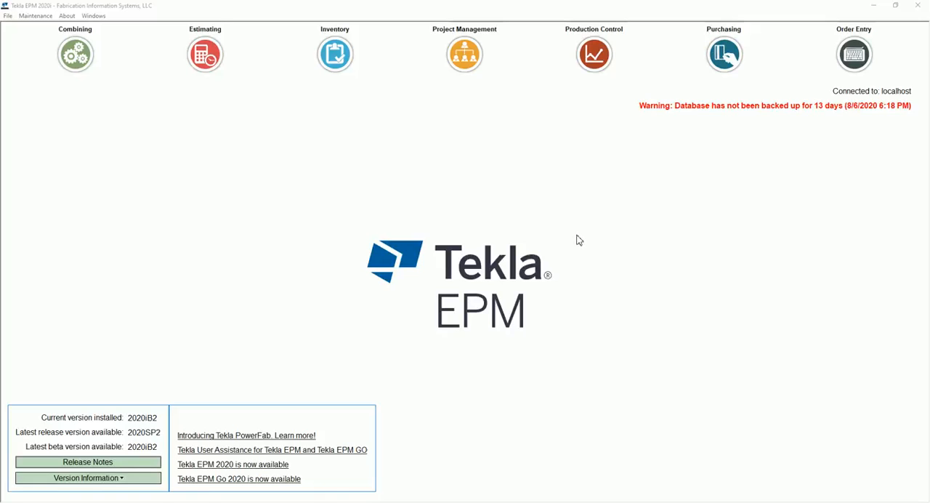
pyautogui.moveTo(550, 202)
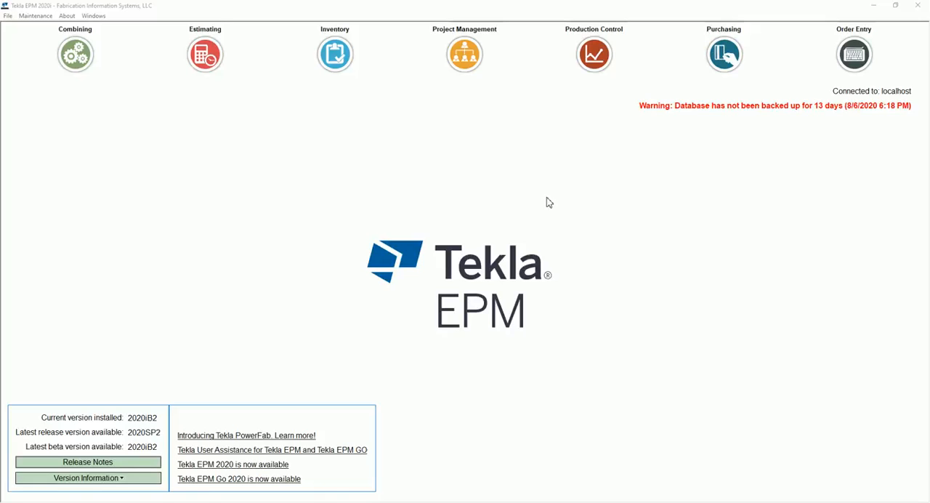
pyautogui.moveTo(521, 146)
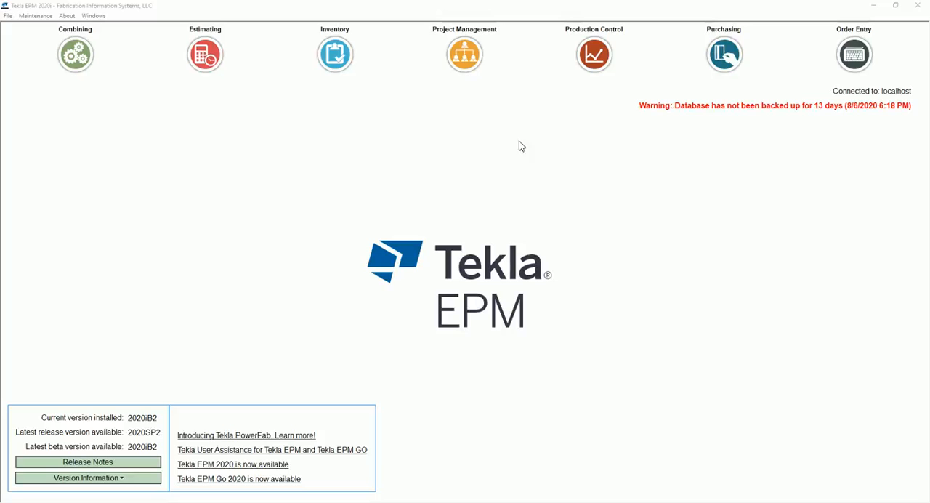
# Open All Drawing Logs for This Job, closing the stray inventory and job-selection windows
pyautogui.click(465, 54)
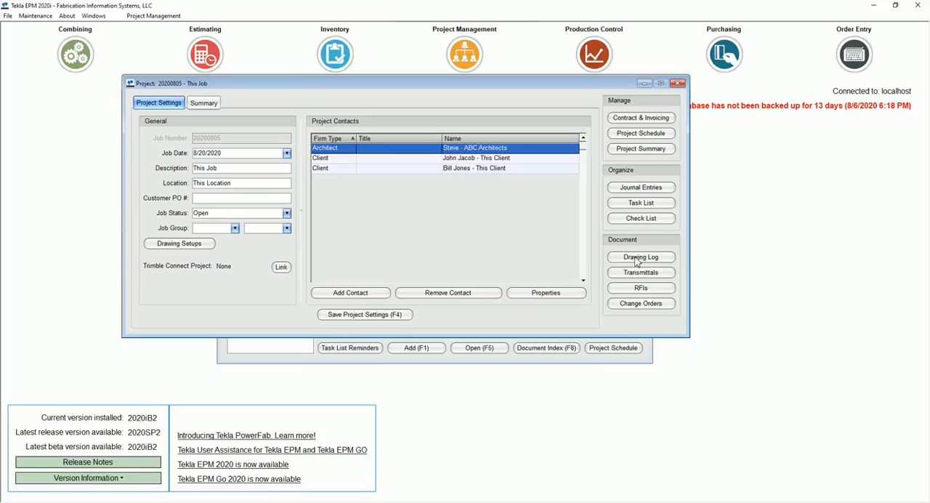
pyautogui.click(641, 257)
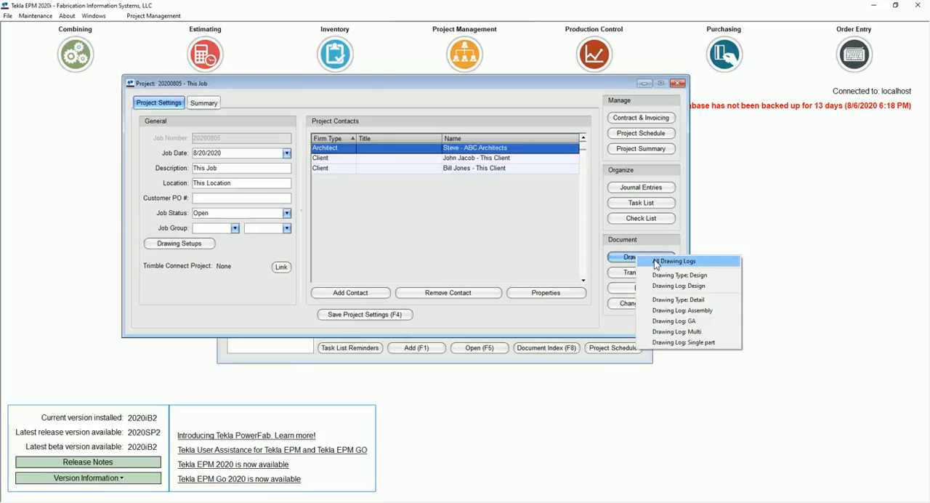
pyautogui.click(678, 261)
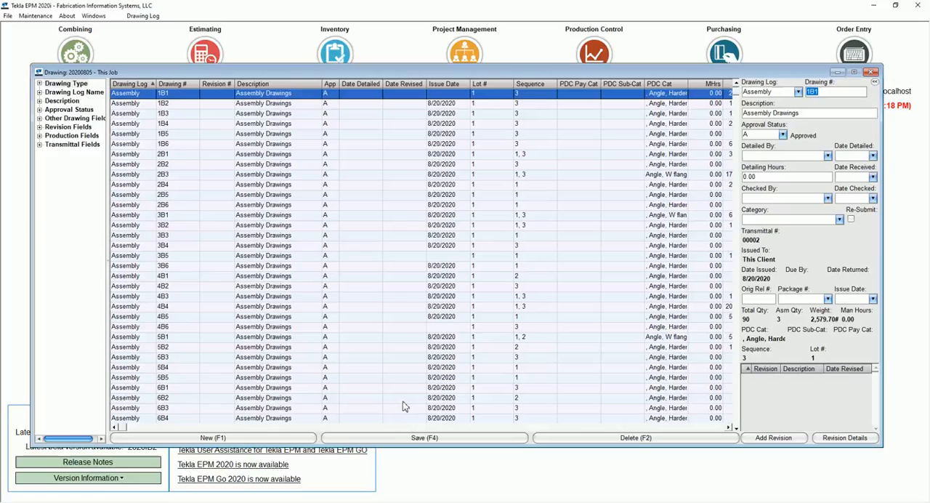
pyautogui.moveTo(388, 340)
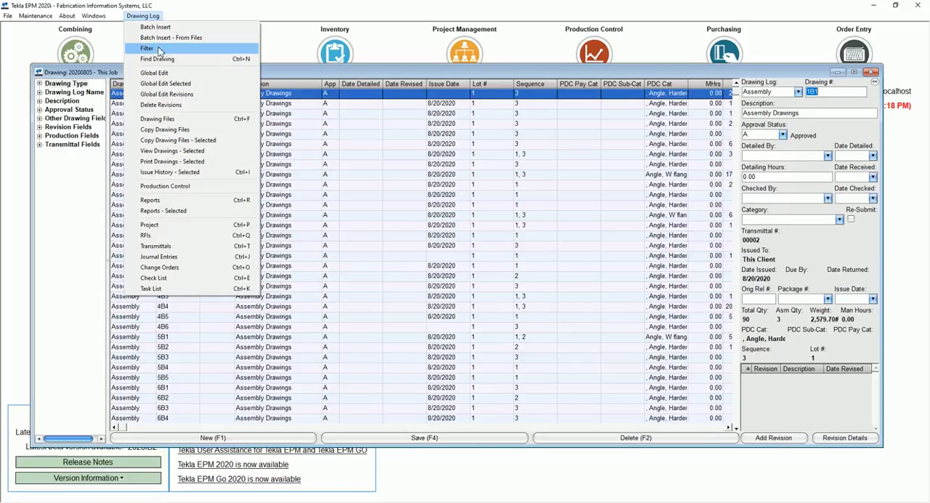
pyautogui.moveTo(274, 77)
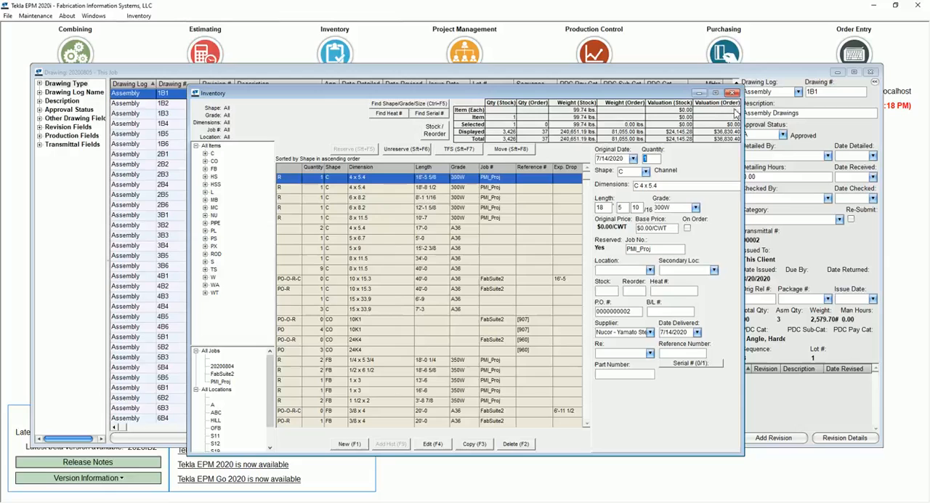
pyautogui.click(151, 15)
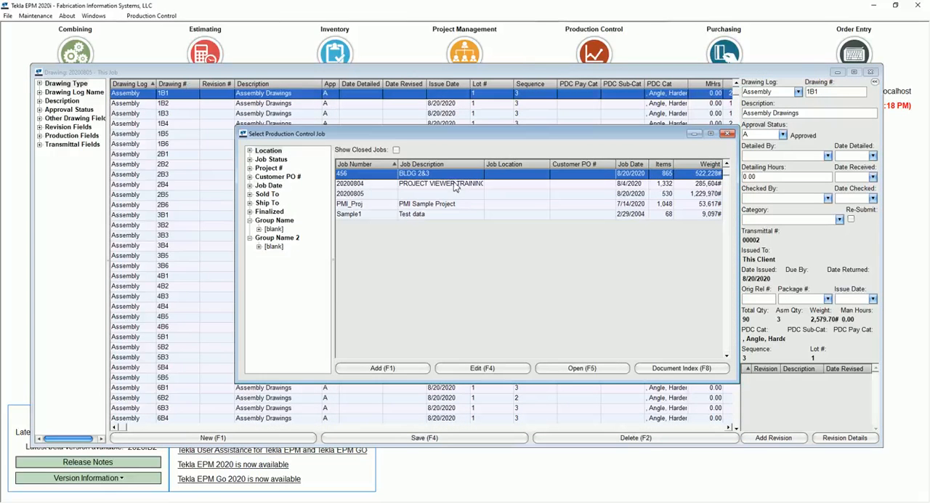
pyautogui.click(581, 367)
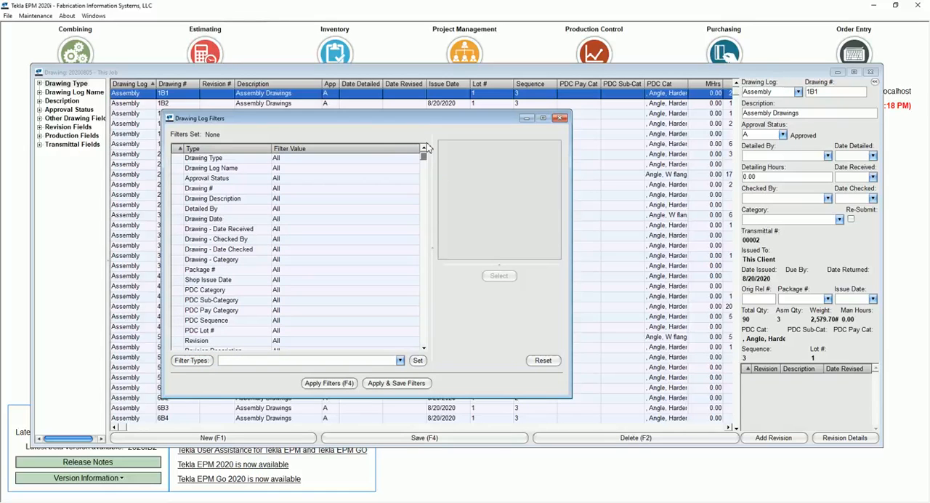
pyautogui.moveTo(363, 178)
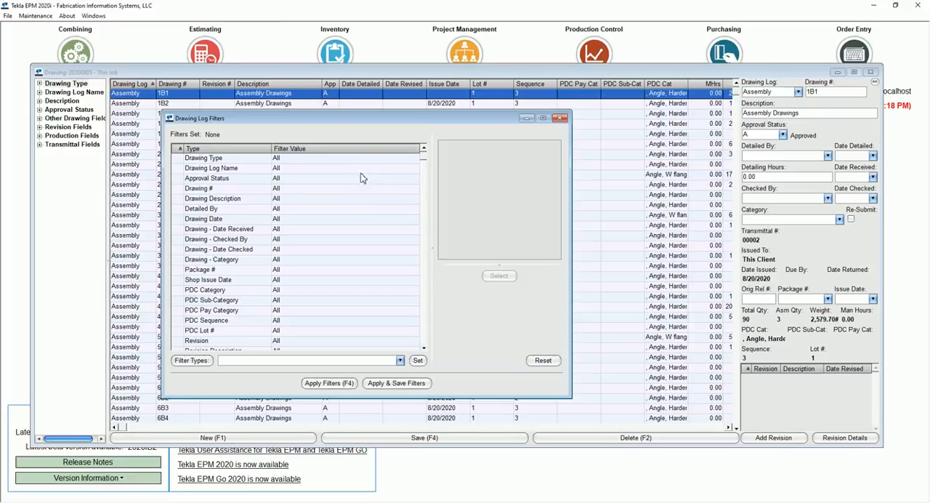
# Confirm PDC Sequence 3 and Returned transmittal status in the drawing log filters
pyautogui.scroll(-3)
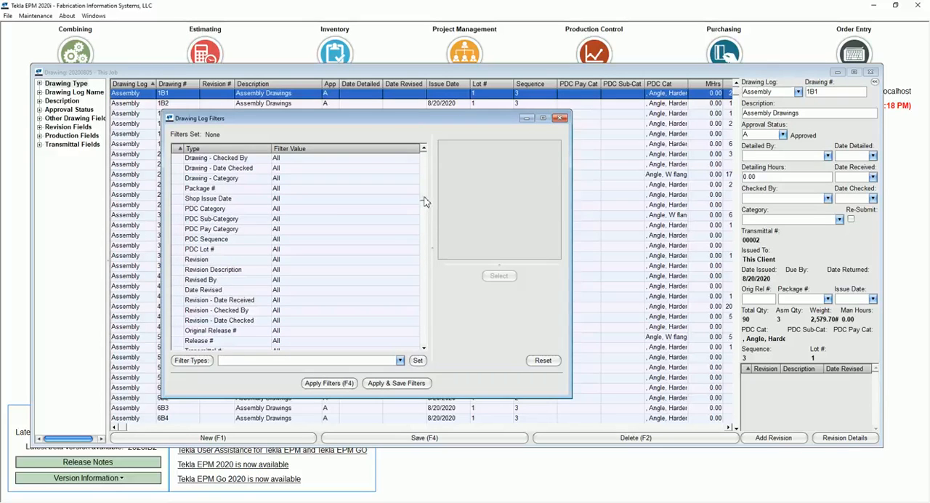
pyautogui.doubleClick(207, 250)
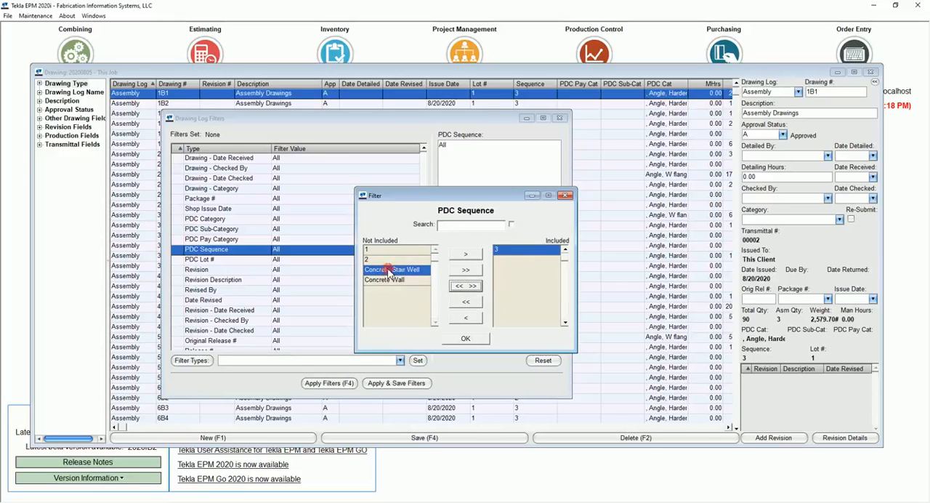
pyautogui.click(465, 339)
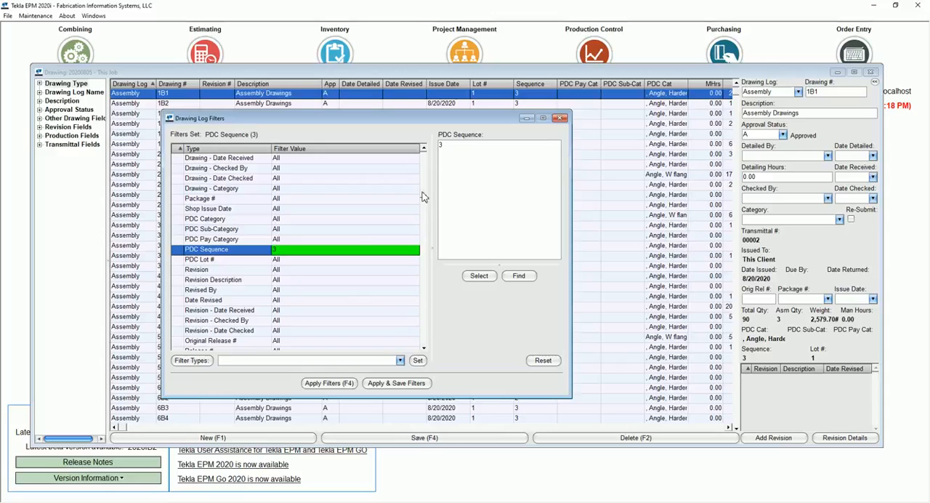
pyautogui.scroll(-3)
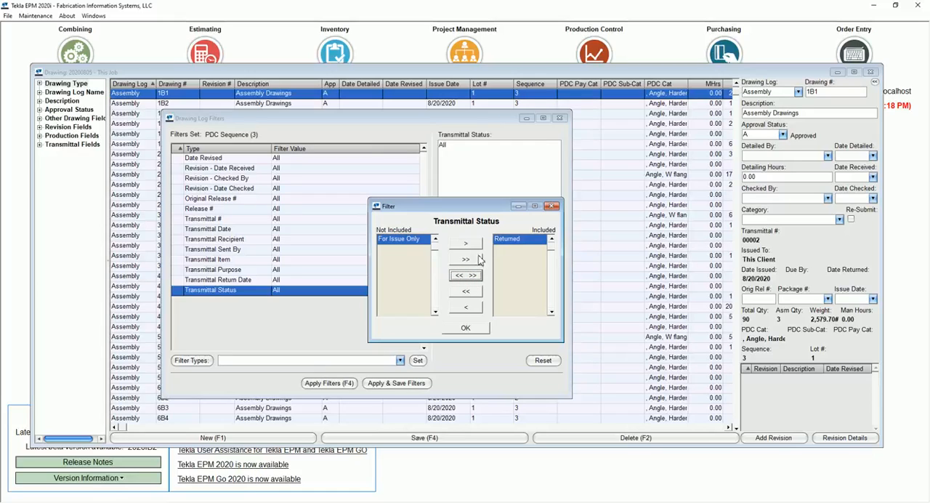
pyautogui.moveTo(614, 260)
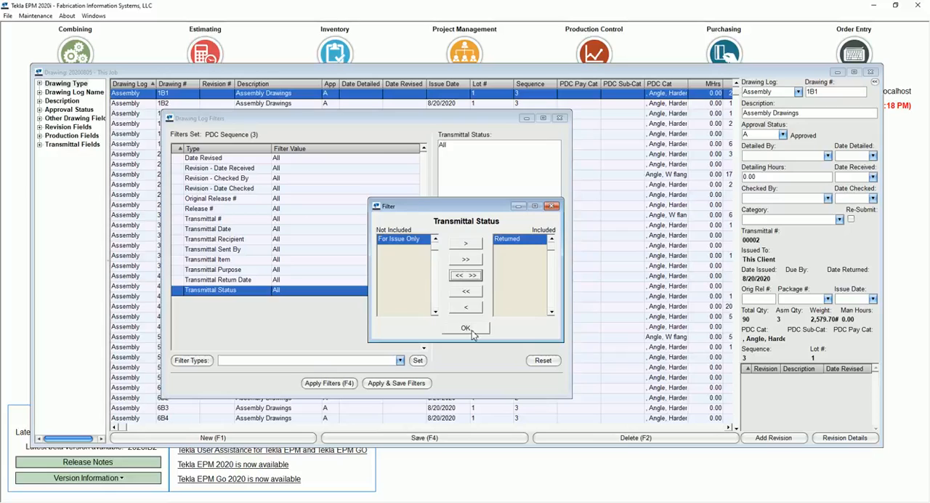
pyautogui.click(466, 327)
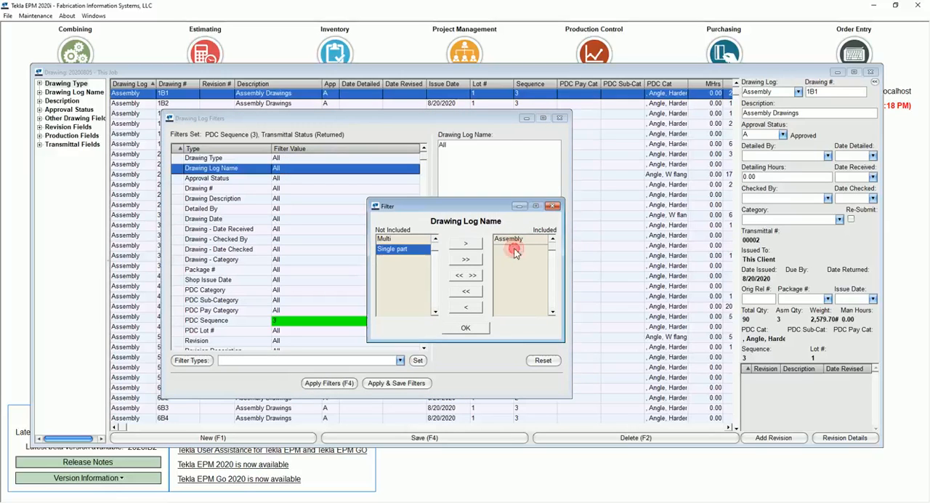
# Include Assembly drawing log name and Grating PDC category, then apply the filters
pyautogui.click(466, 328)
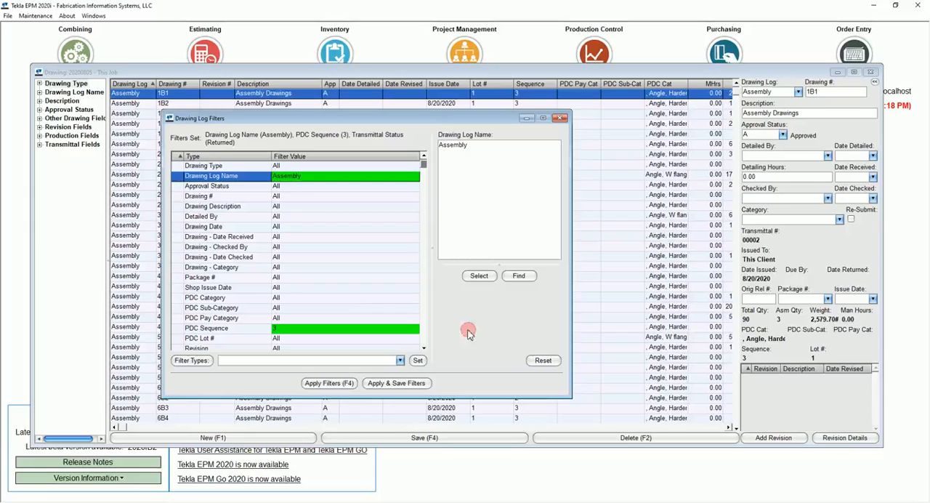
pyautogui.moveTo(311, 305)
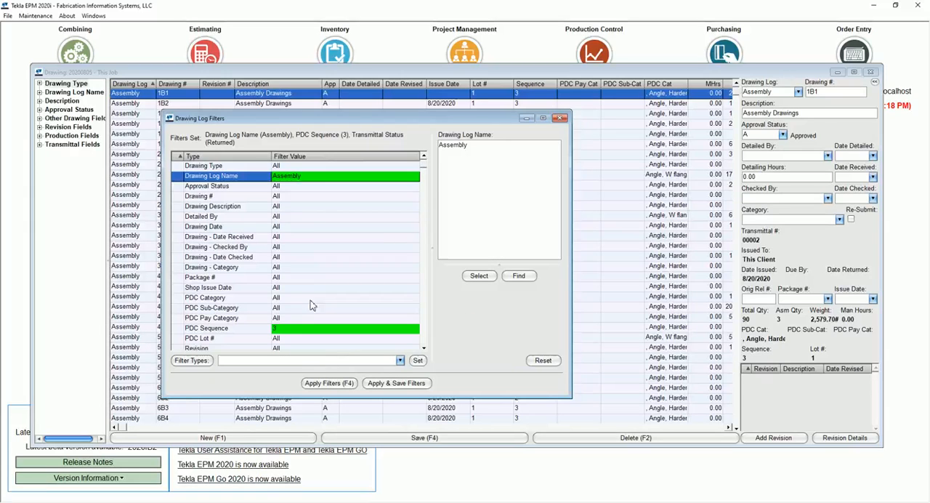
pyautogui.click(206, 298)
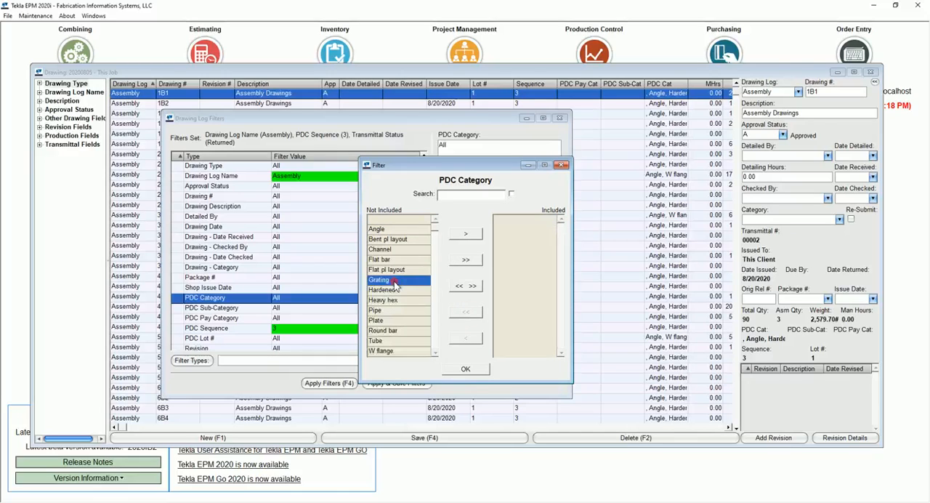
pyautogui.click(465, 369)
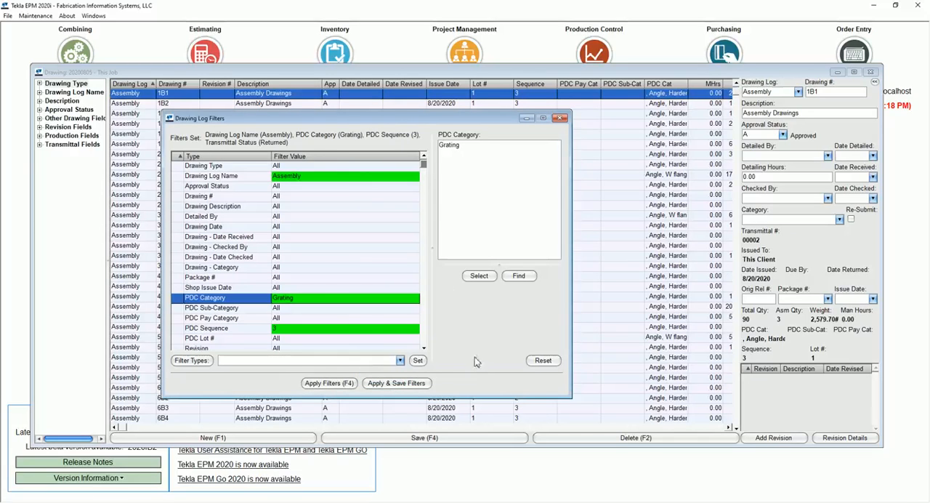
pyautogui.click(328, 383)
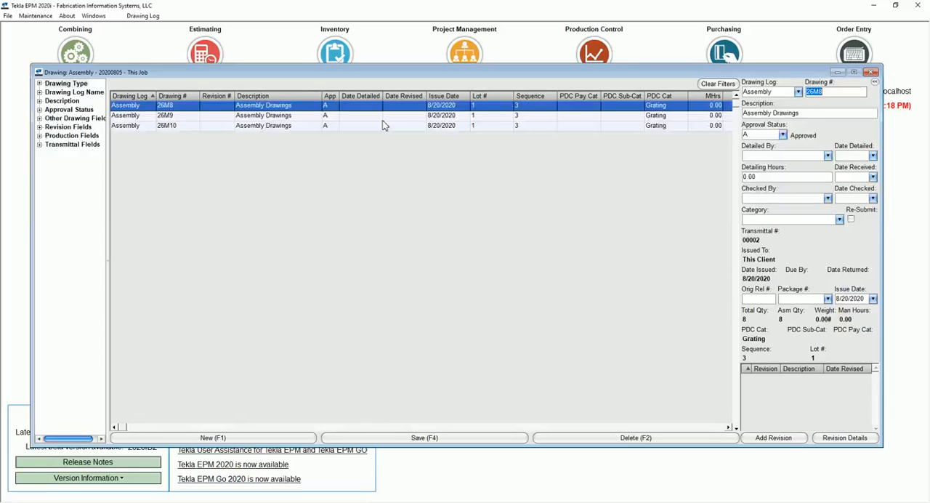
pyautogui.moveTo(551, 239)
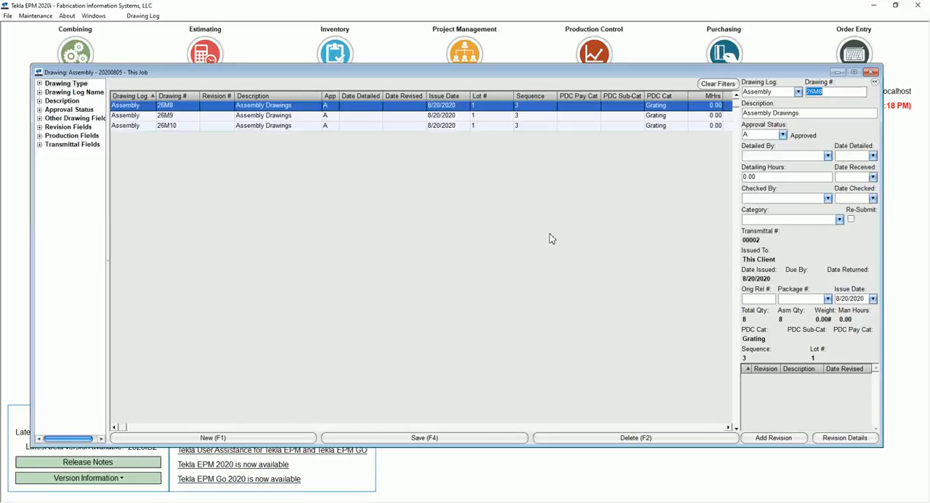
pyautogui.moveTo(562, 244)
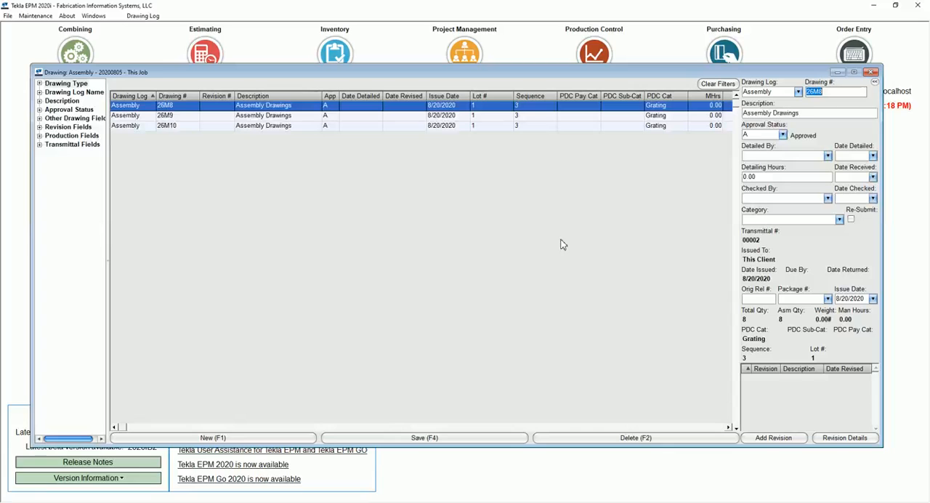
pyautogui.moveTo(248, 187)
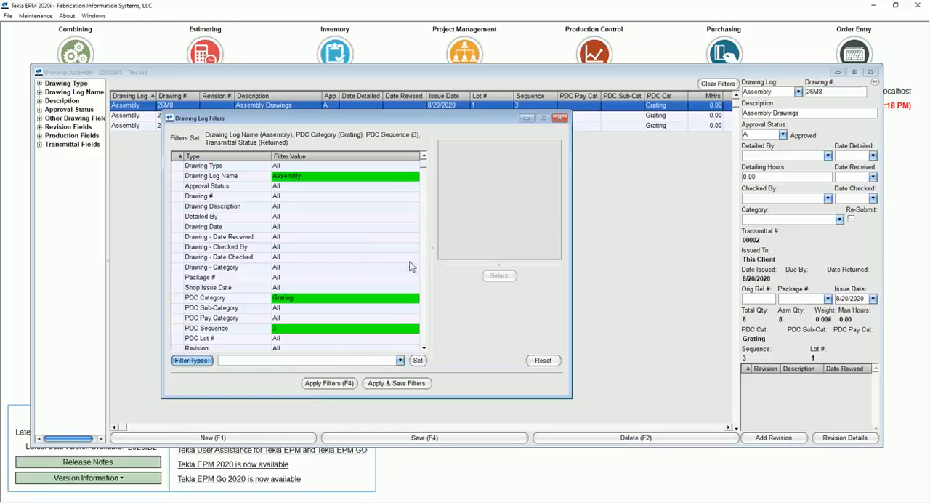
pyautogui.moveTo(309, 241)
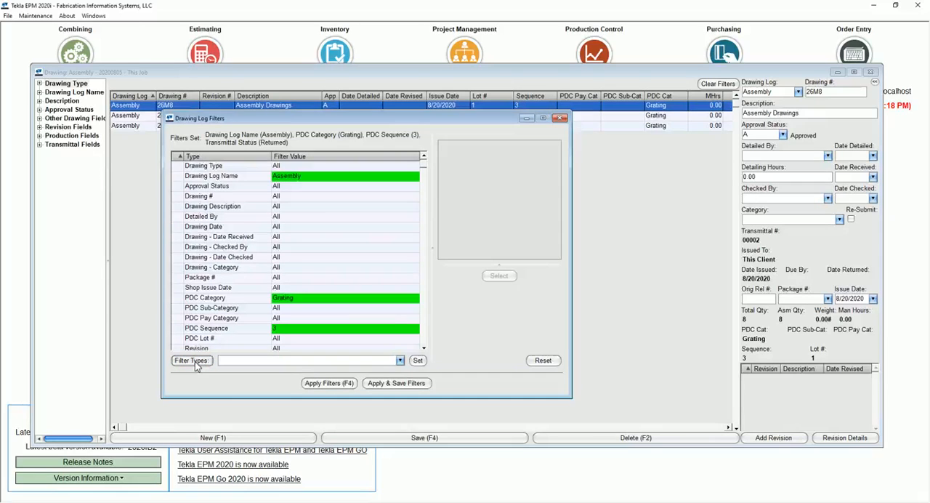
# Open Filter Types and enter 'Seq 3 Assembly' as the filter type description
pyautogui.click(191, 361)
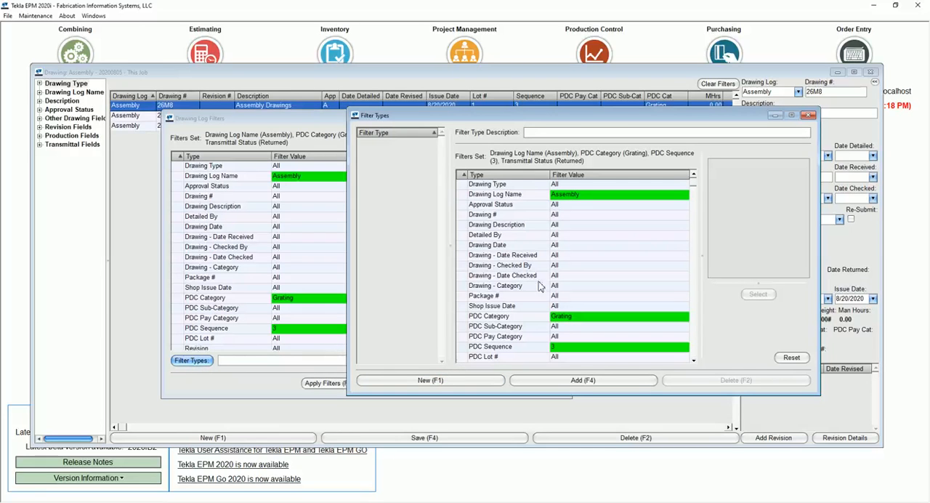
pyautogui.moveTo(459, 294)
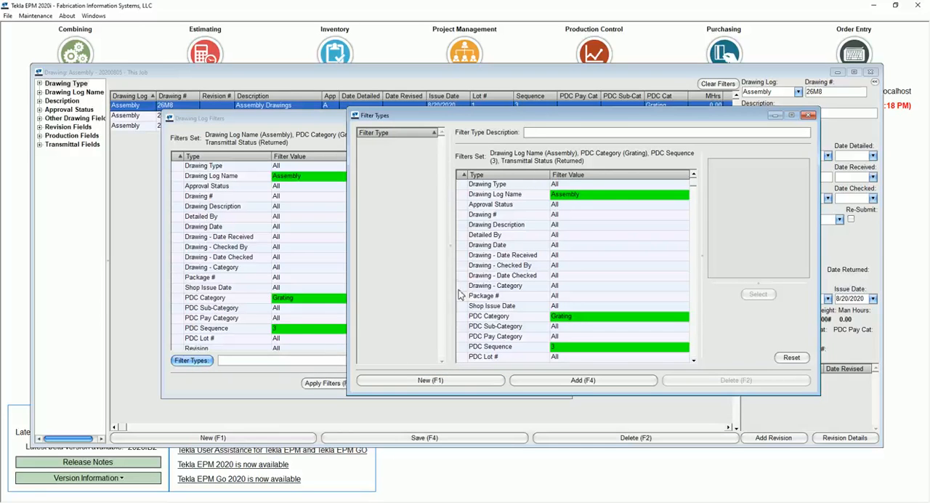
pyautogui.moveTo(608, 237)
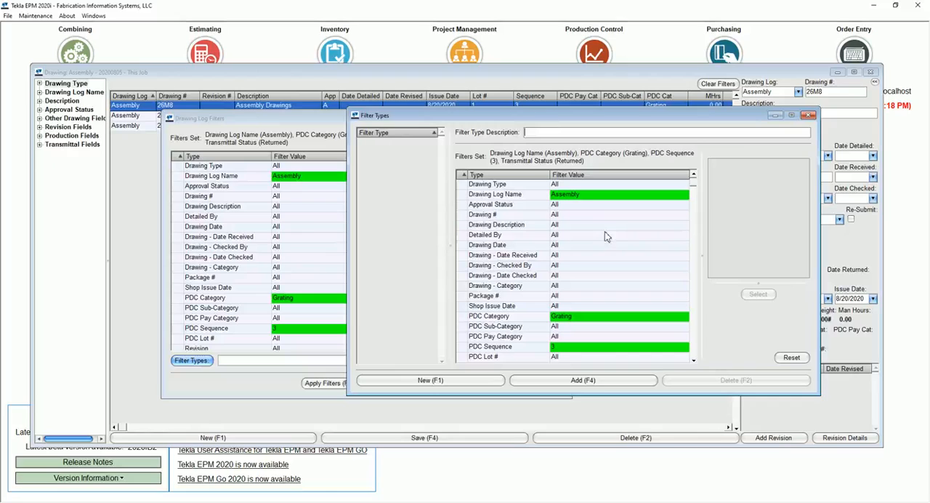
pyautogui.moveTo(610, 237)
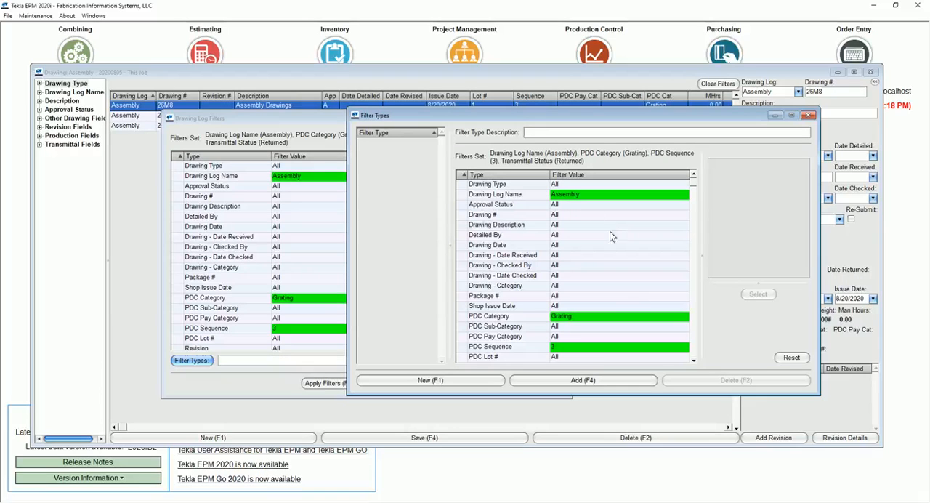
pyautogui.moveTo(643, 306)
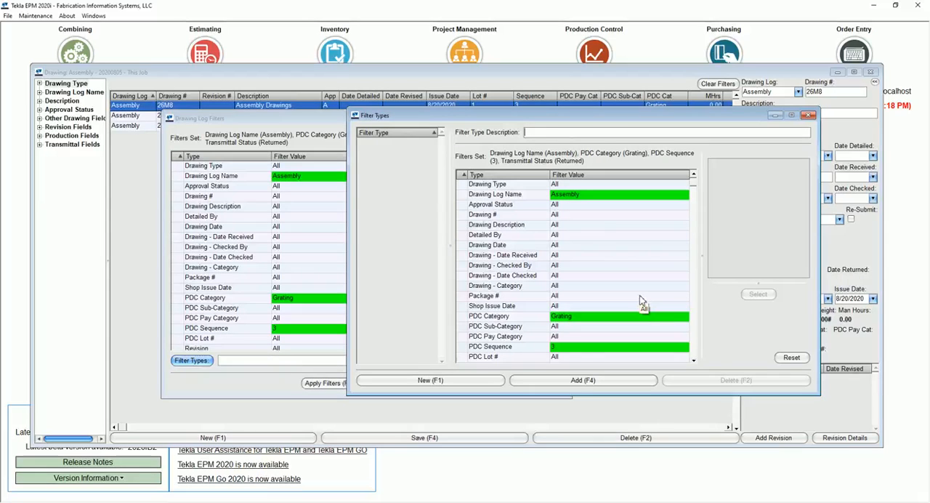
pyautogui.write('Seq 3 A')
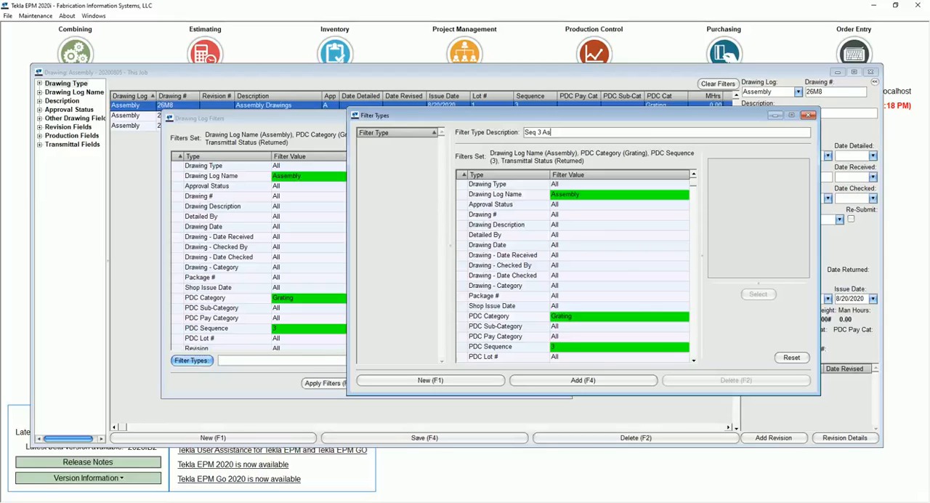
pyautogui.write('sembly')
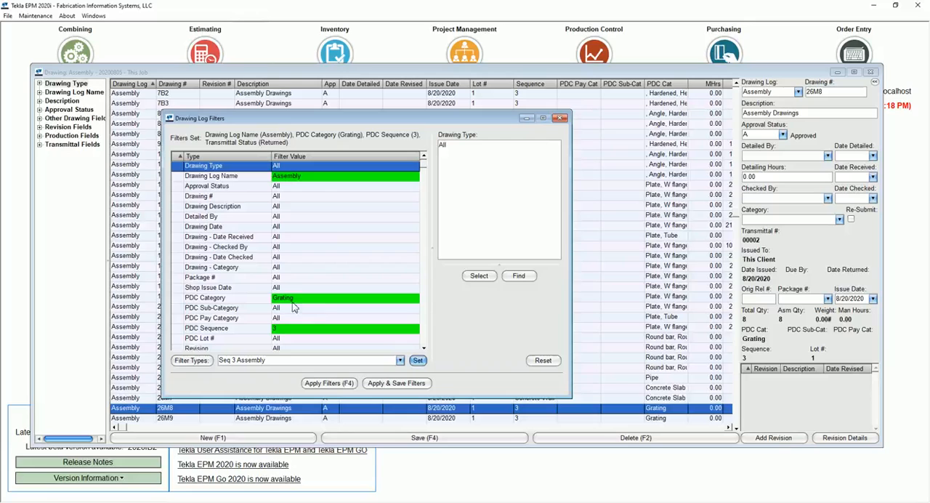
# Apply the Seq 3 Assembly filter type, reopen the filter settings, then close Filter Types
pyautogui.click(329, 384)
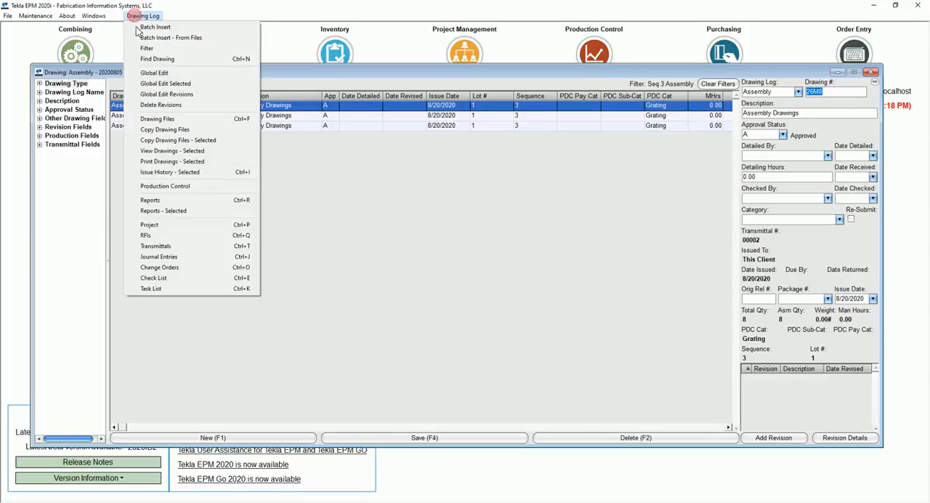
pyautogui.click(146, 48)
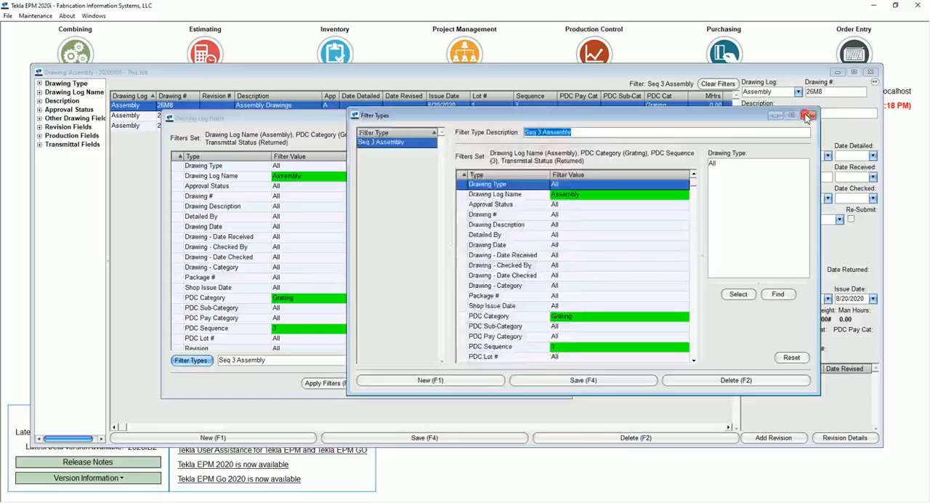
pyautogui.click(809, 115)
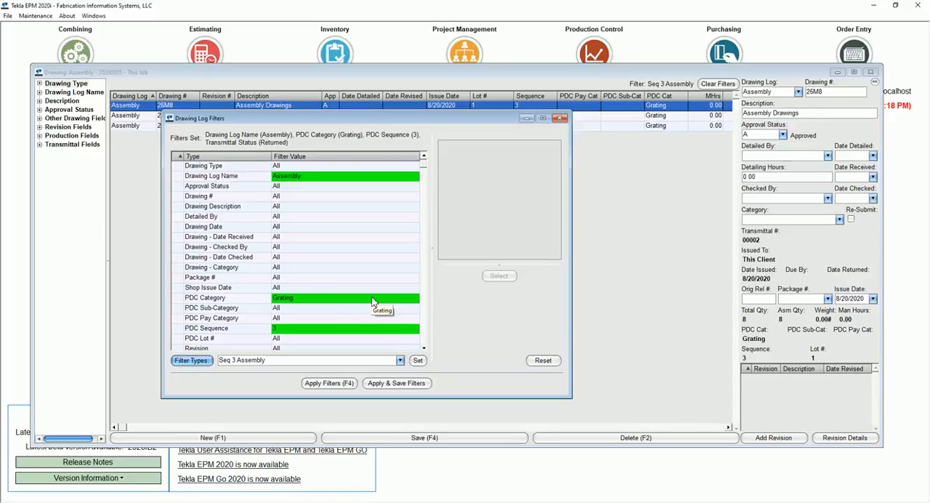